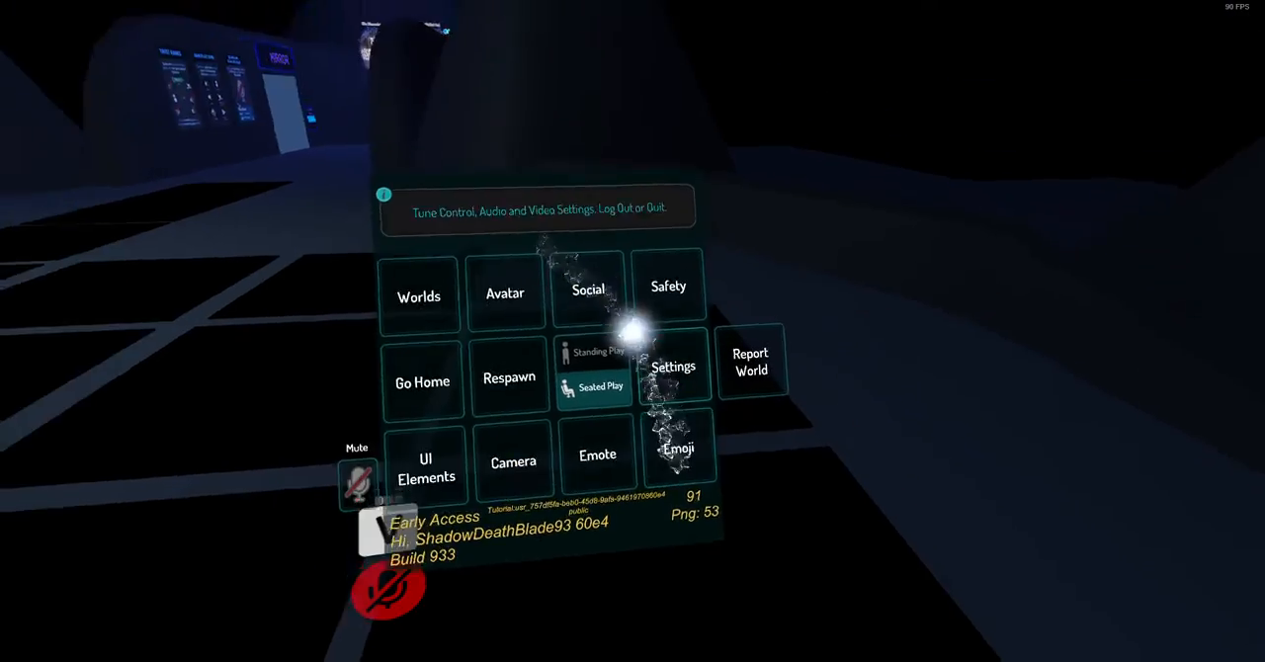
Walk through the tutorial world to the Observatory sign and bring up the quick menu.
left_click(672, 365)
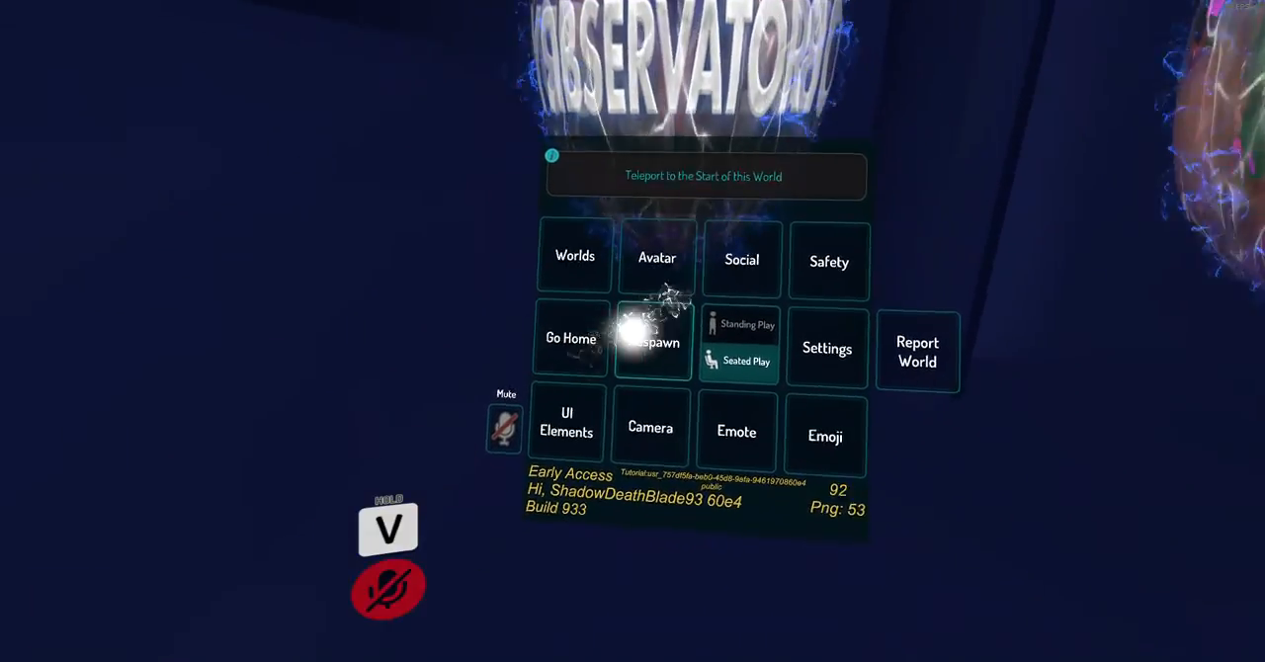
Choose Go Home to leave the tutorial and start loading the default home world.
left_click(569, 338)
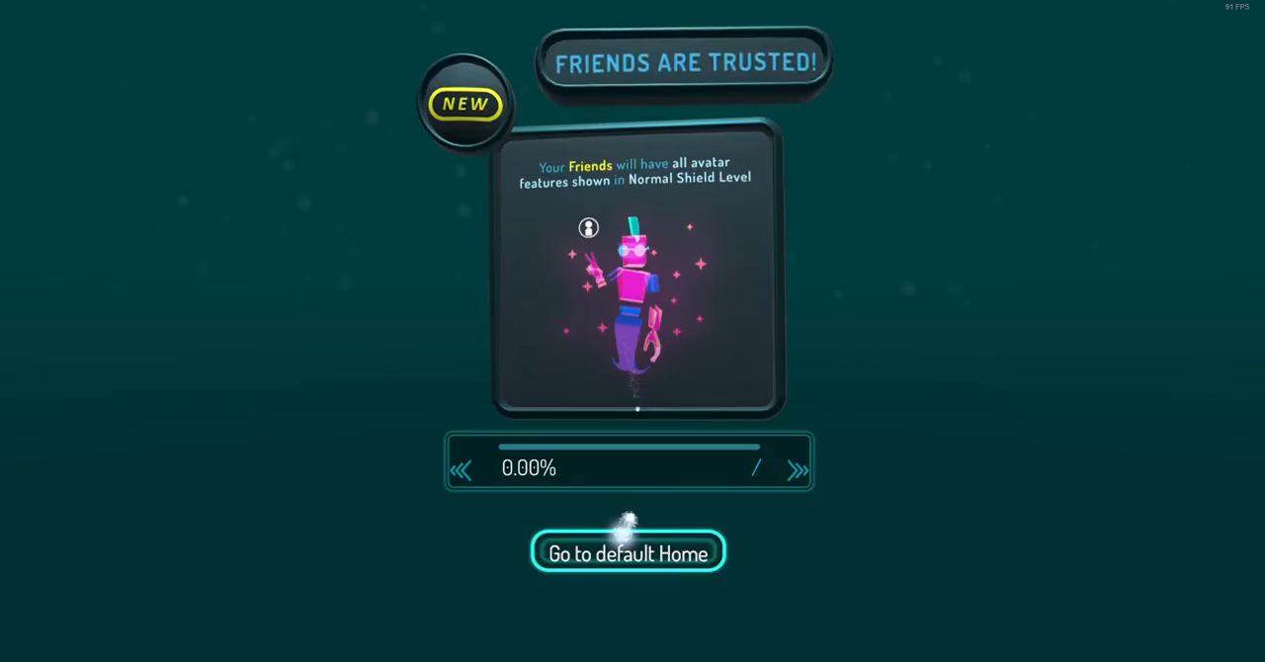